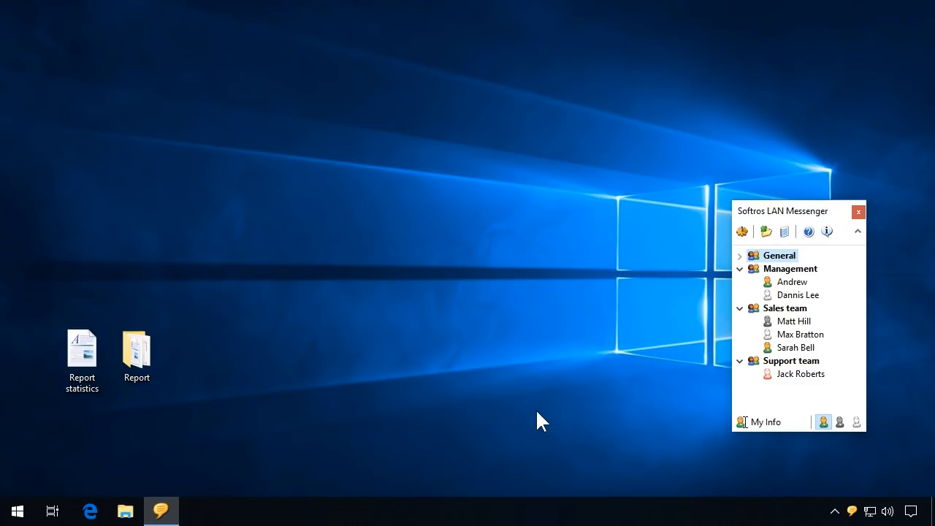
{"action": "mouse_move", "coordinate": [695, 289]}
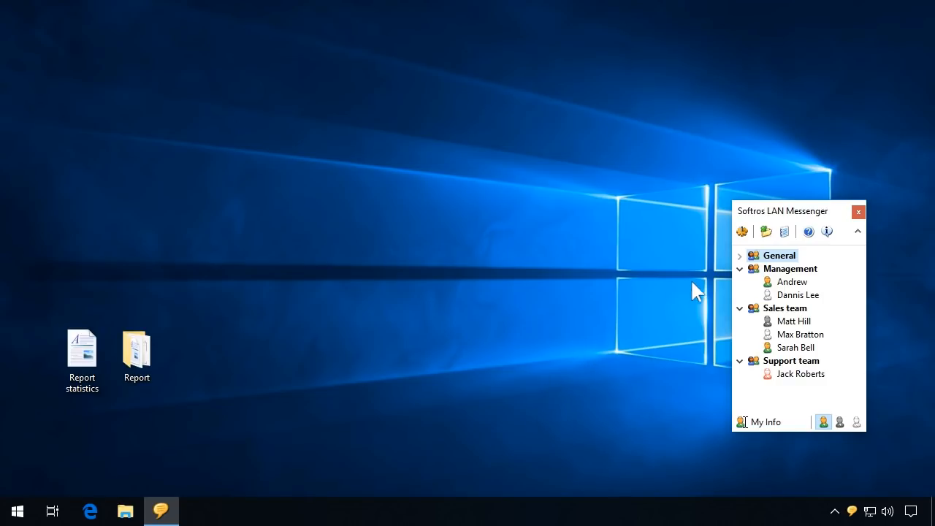
Start a broadcast message to the General group from its right-click menu.
{"action": "right_click", "coordinate": [778, 254]}
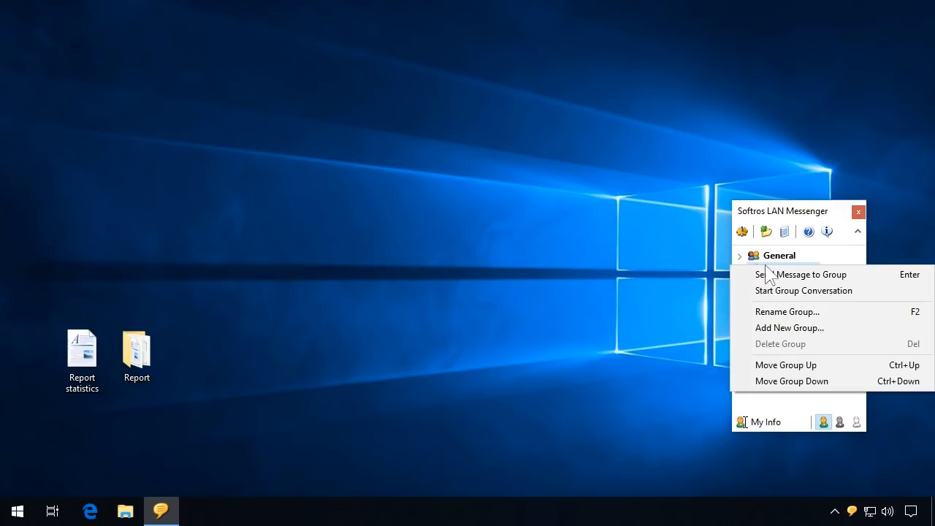
{"action": "mouse_move", "coordinate": [774, 283]}
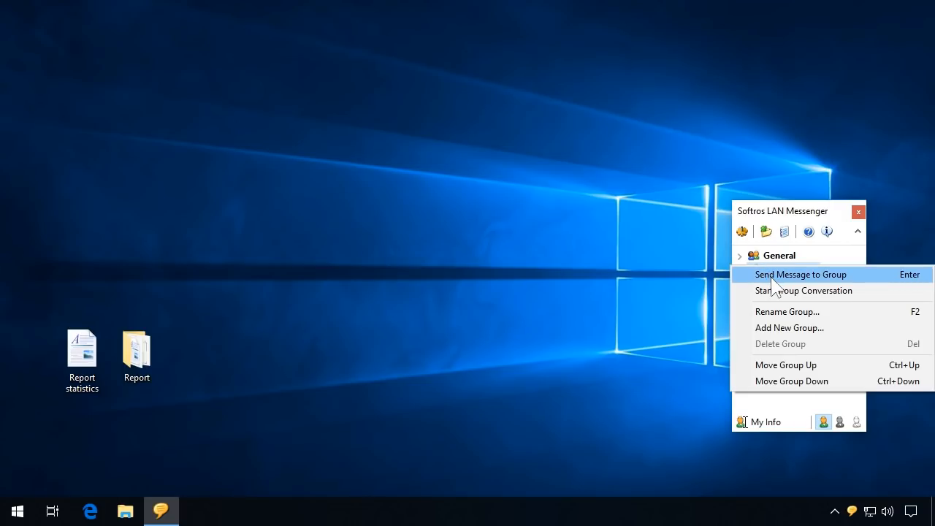
{"action": "left_click", "coordinate": [800, 274]}
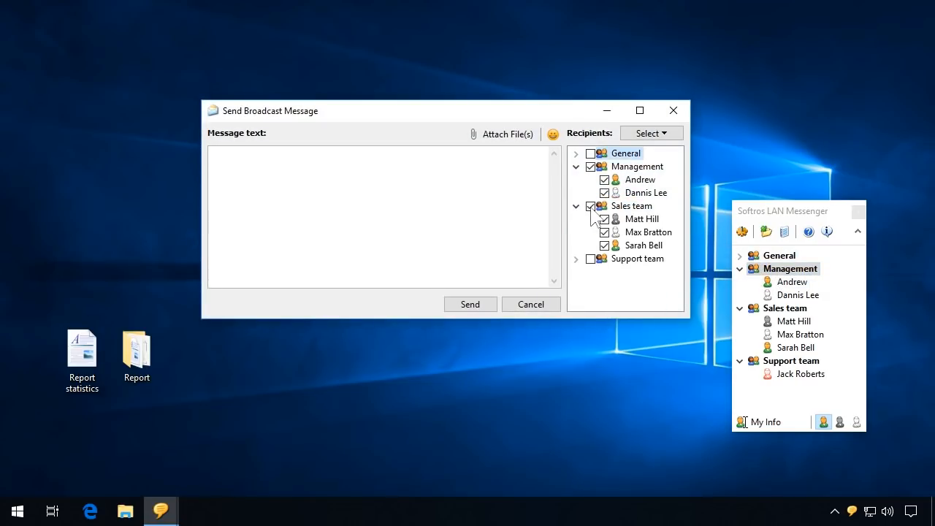
Enter the message text 'Sending you the updated report'.
{"action": "type", "text": "S"}
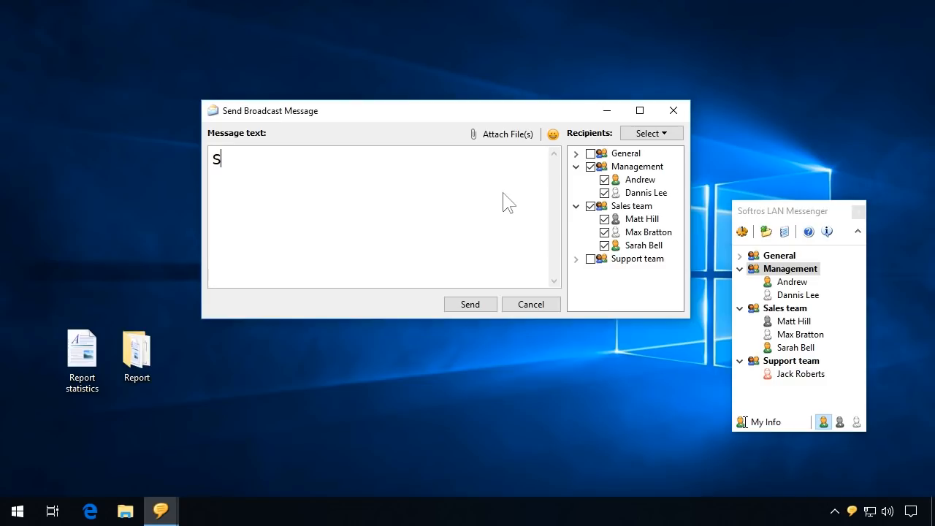
{"action": "type", "text": "ending you the"}
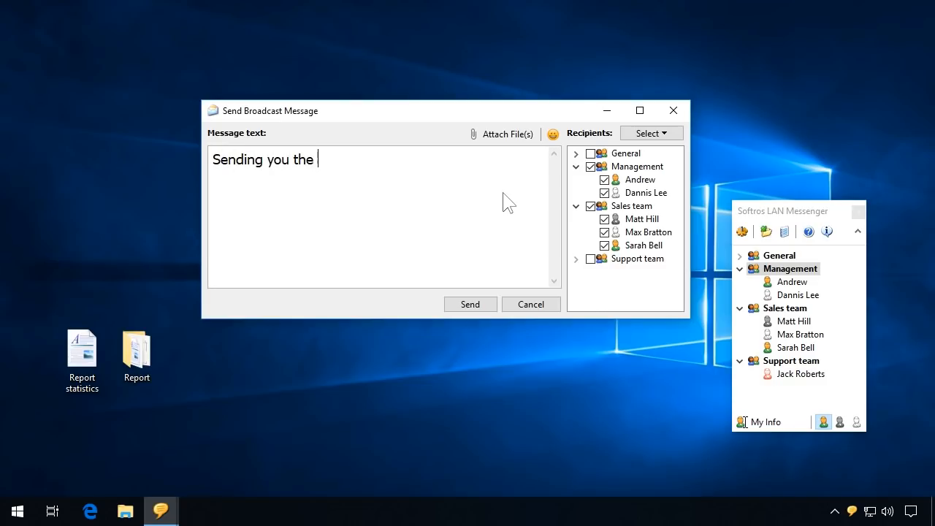
{"action": "type", "text": "updated report"}
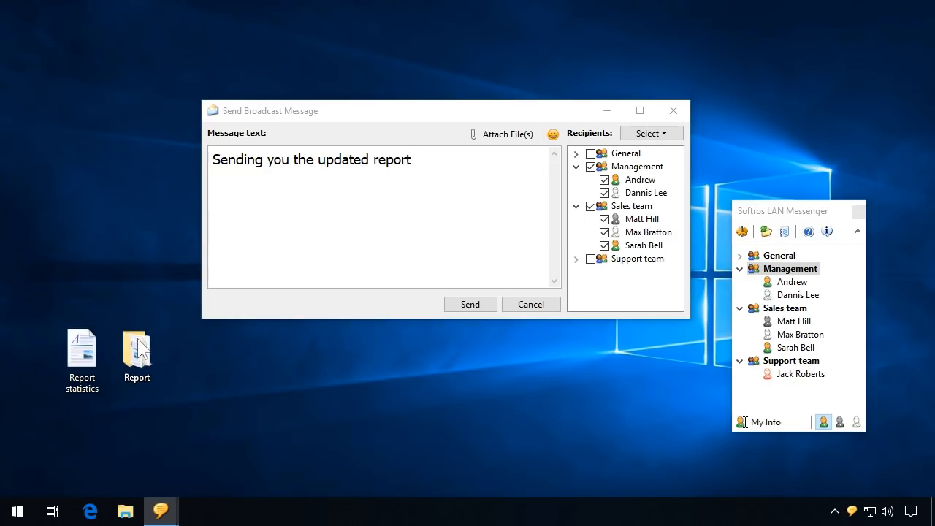
Drag the Report folder and Report statistics.rtf from the desktop into the message as attachments.
{"action": "left_click_drag", "start_coordinate": [137, 354], "coordinate": [285, 240]}
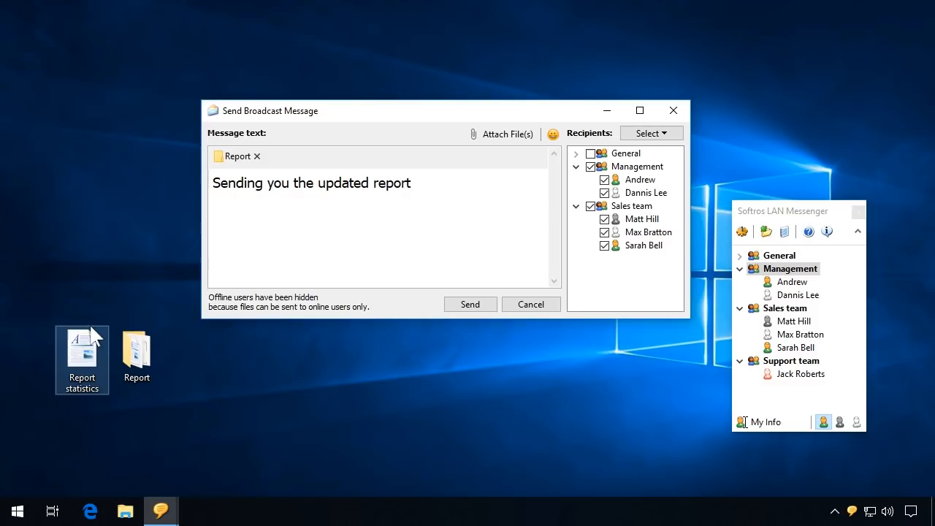
{"action": "left_click_drag", "start_coordinate": [81, 350], "coordinate": [249, 248]}
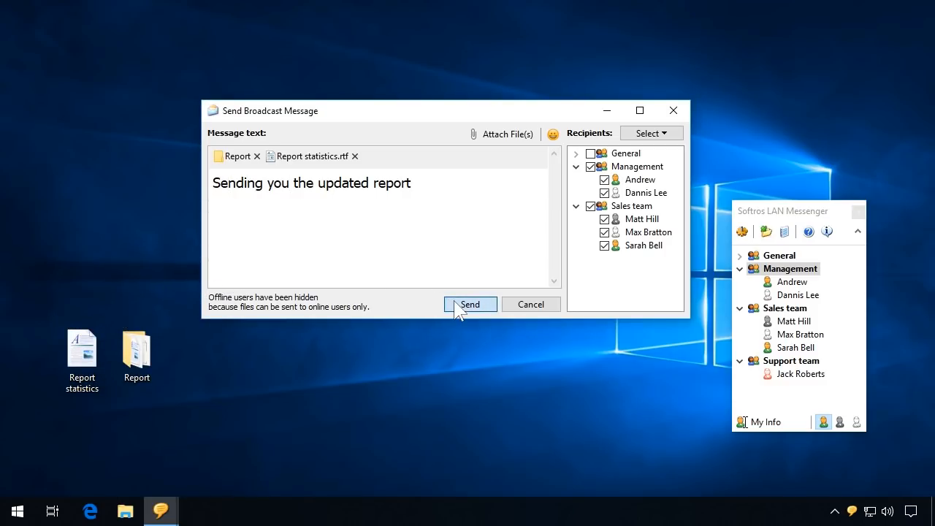
Send to the five users, view each recipient's transfer progress, then close the broadcast.
{"action": "left_click", "coordinate": [470, 304]}
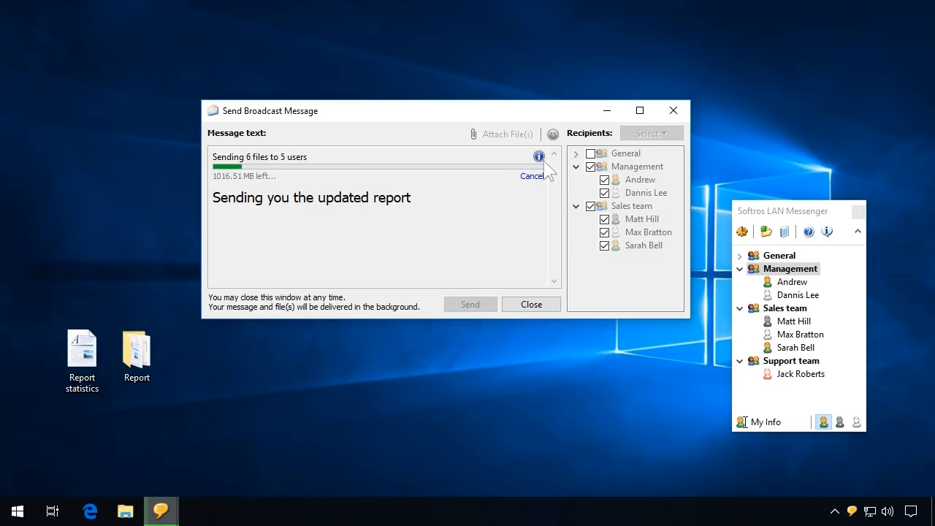
{"action": "left_click", "coordinate": [537, 156]}
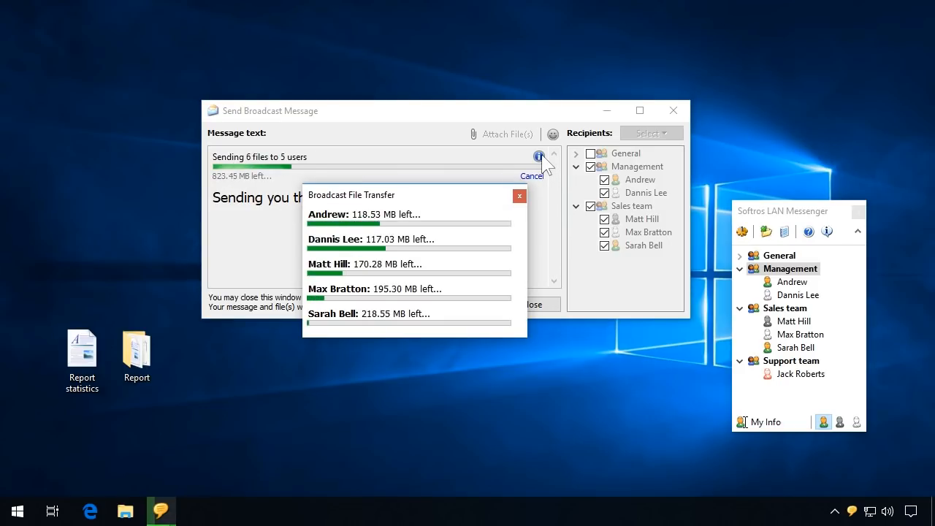
{"action": "mouse_move", "coordinate": [567, 193]}
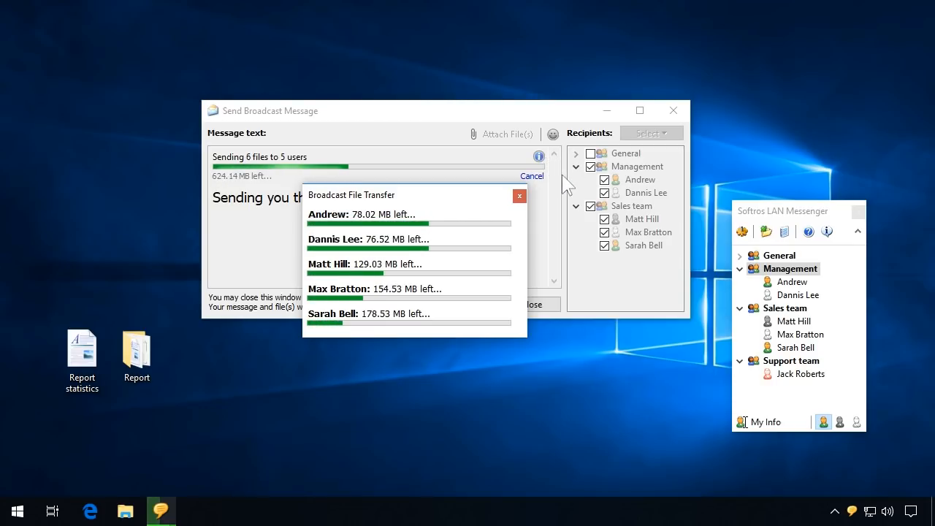
{"action": "mouse_move", "coordinate": [540, 203]}
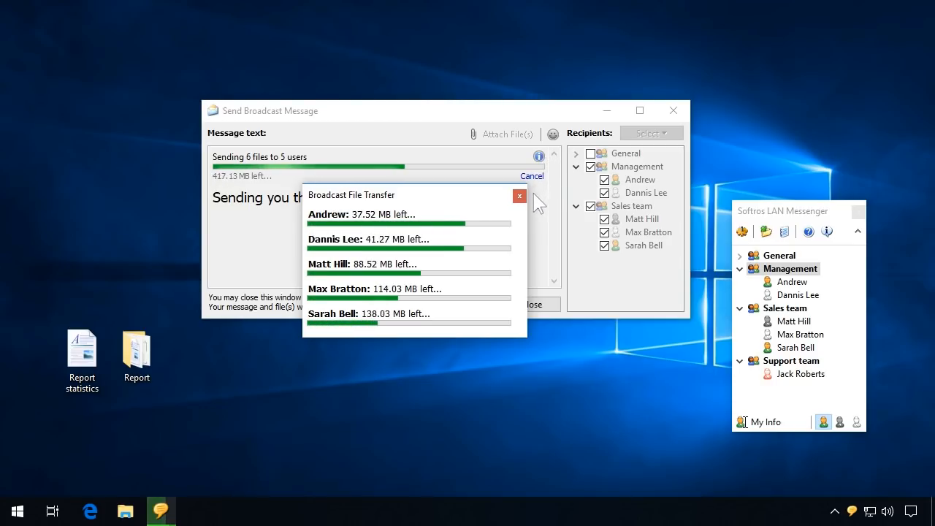
{"action": "left_click", "coordinate": [520, 196]}
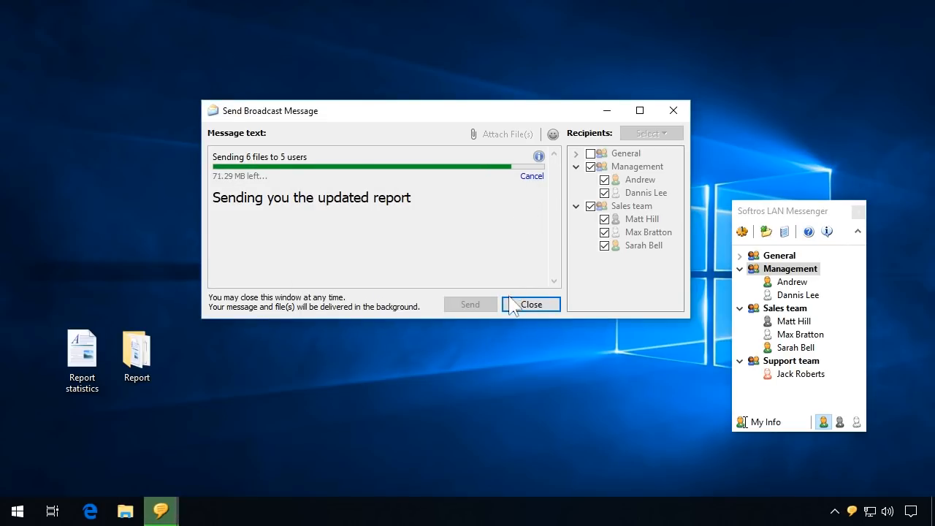
{"action": "left_click", "coordinate": [531, 304]}
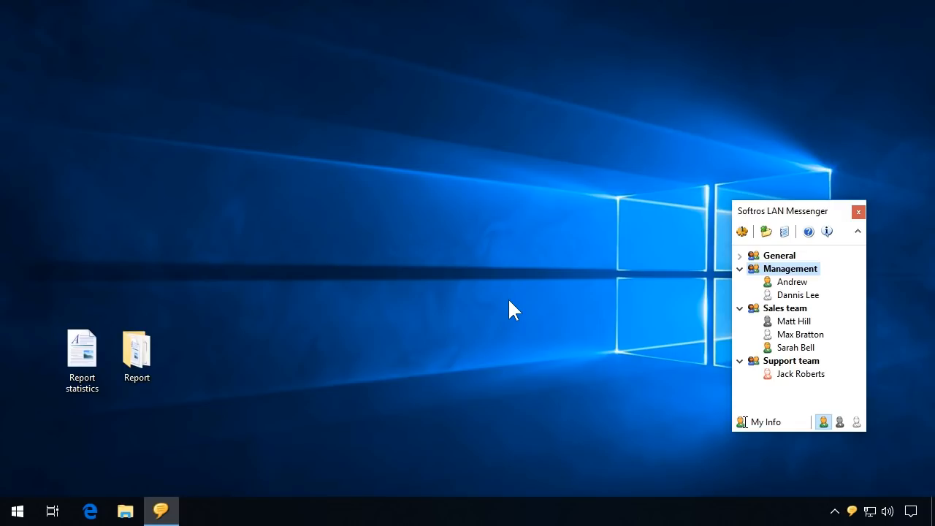
{"action": "mouse_move", "coordinate": [778, 295]}
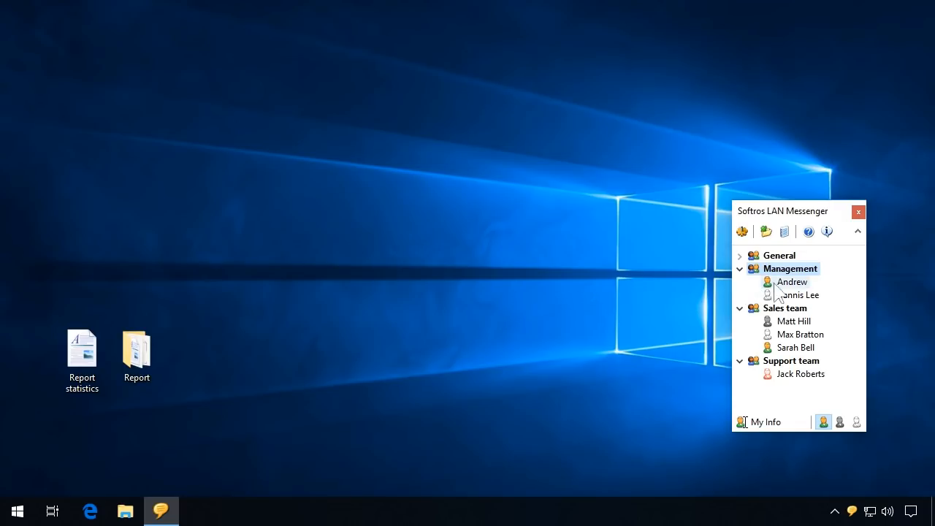
Open Andrew's conversation and invite the Management and Sales team users.
{"action": "double_click", "coordinate": [792, 280]}
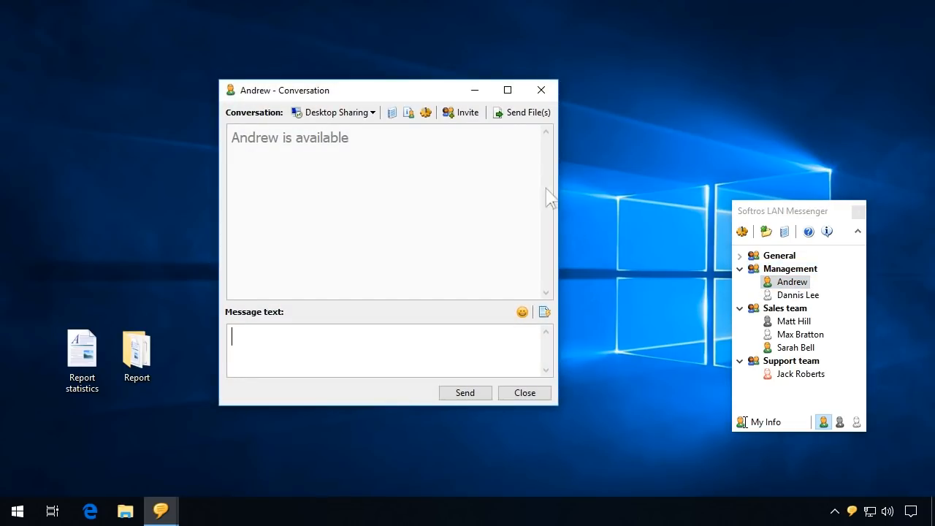
{"action": "left_click", "coordinate": [468, 111]}
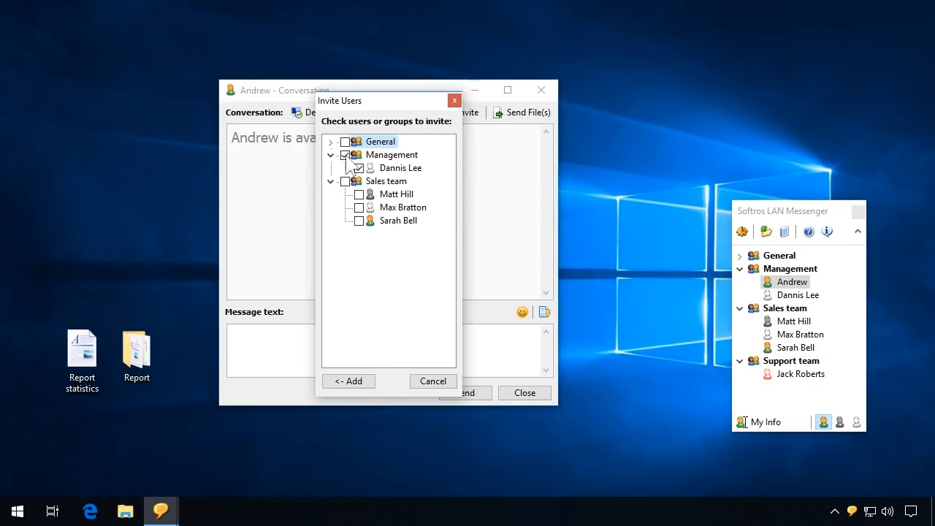
{"action": "left_click", "coordinate": [348, 381]}
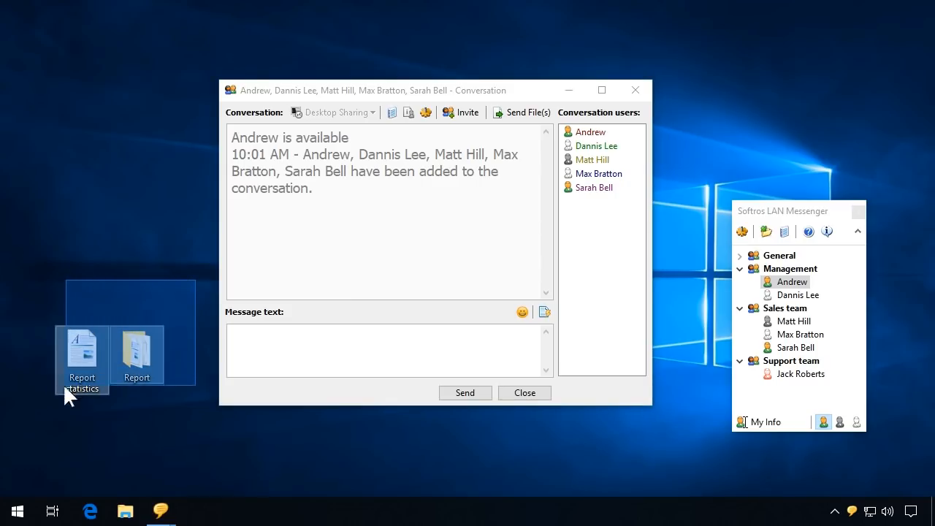
Drop both report items into the conversation and show per-user progress for the 6 files.
{"action": "left_click_drag", "start_coordinate": [81, 355], "coordinate": [234, 271]}
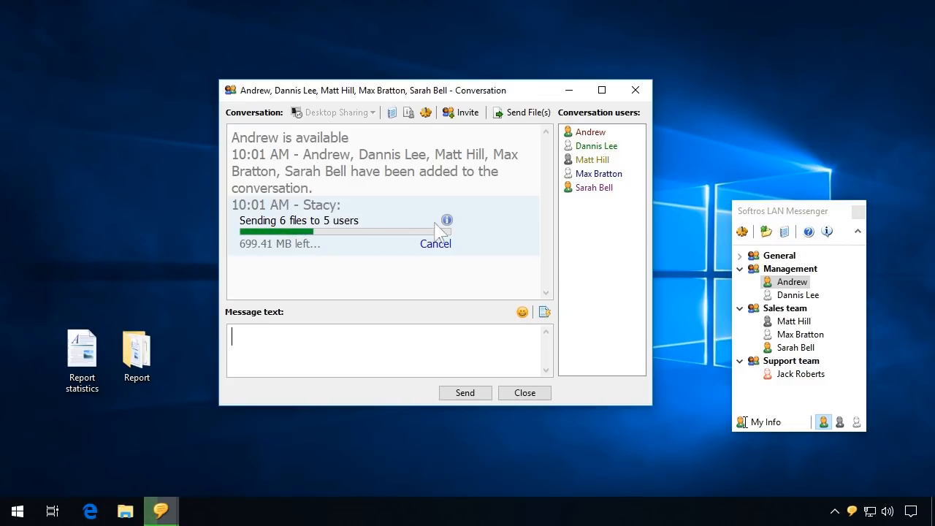
{"action": "left_click", "coordinate": [446, 220]}
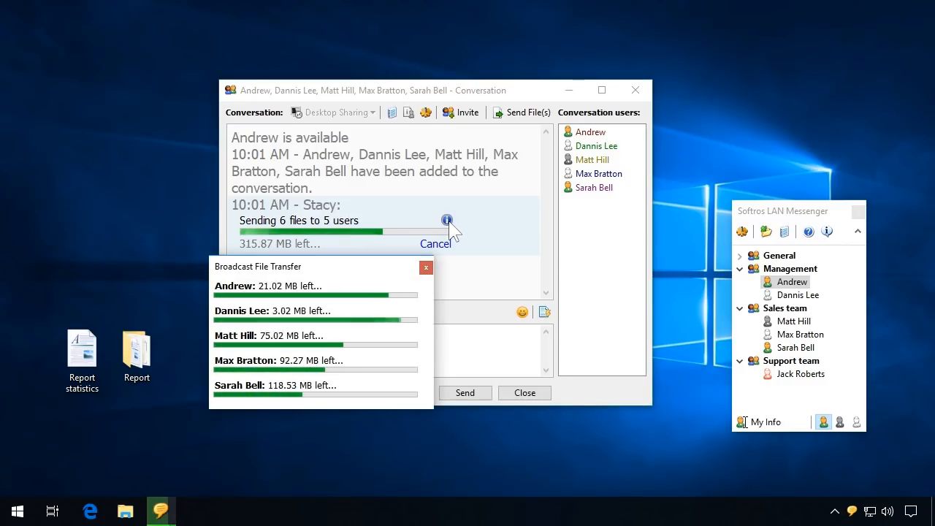